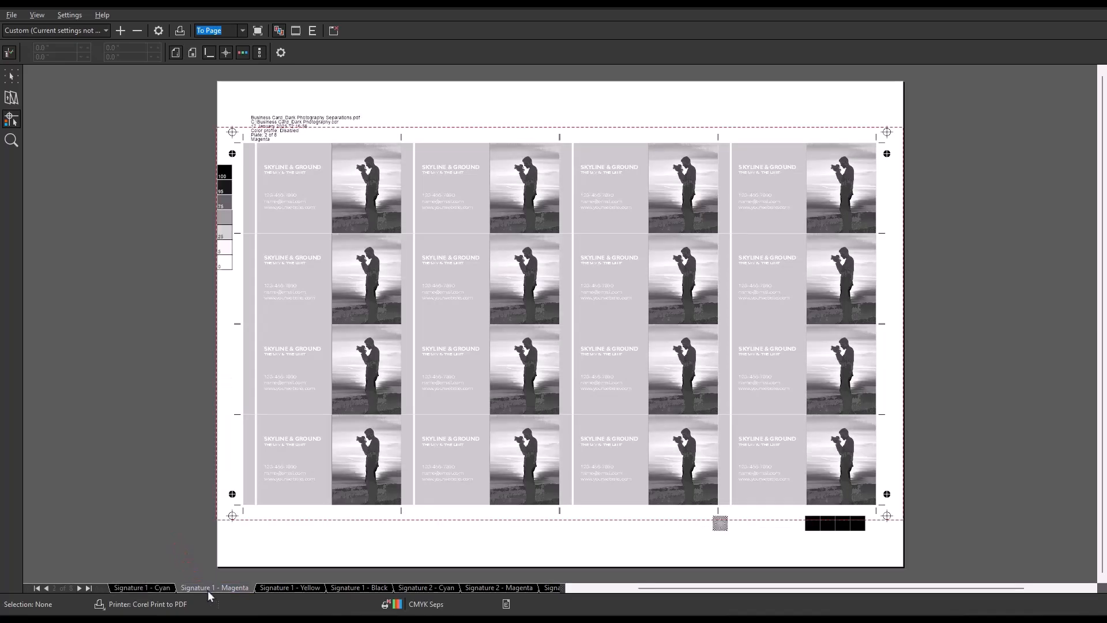
# Preview sheet 1's magenta, yellow, black plates and sheet 2's cyan, magenta, then close preview.
pyautogui.click(289, 587)
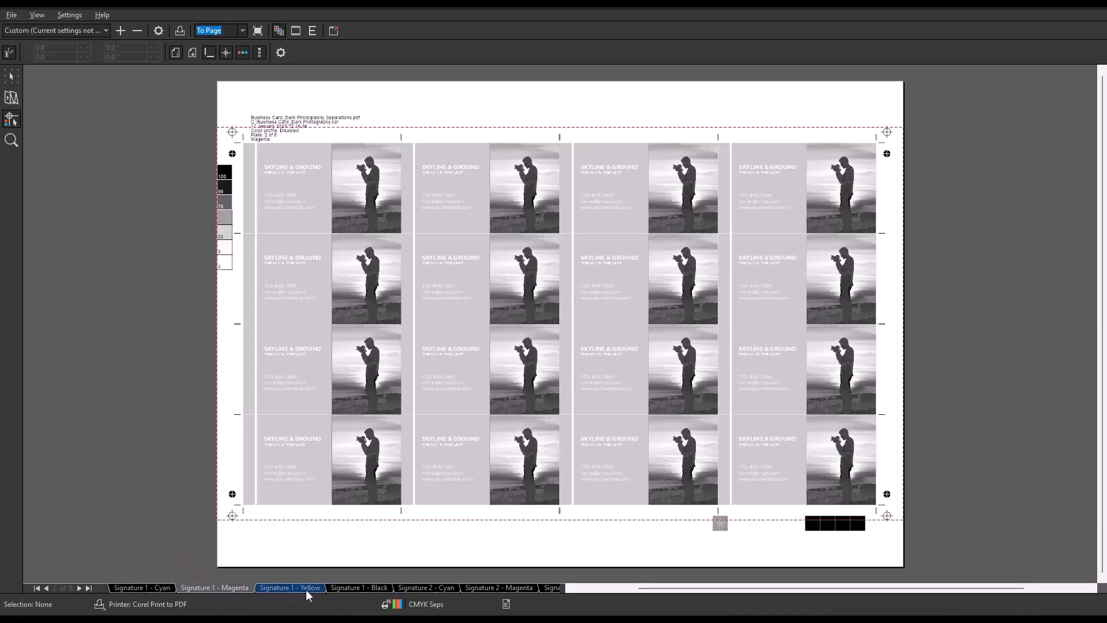
pyautogui.click(289, 587)
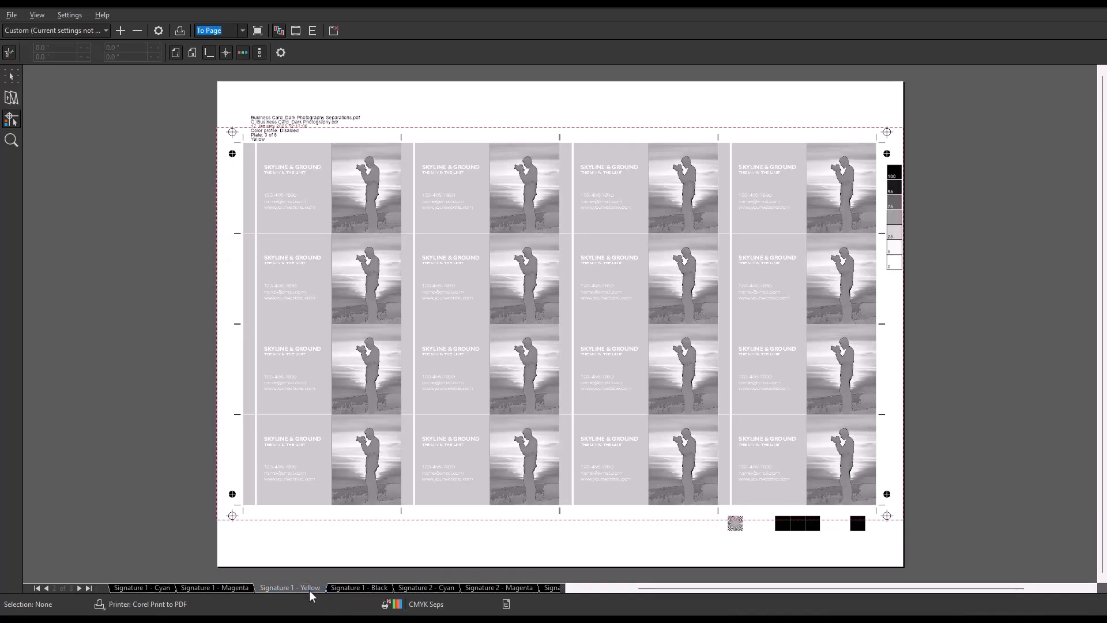
pyautogui.click(359, 588)
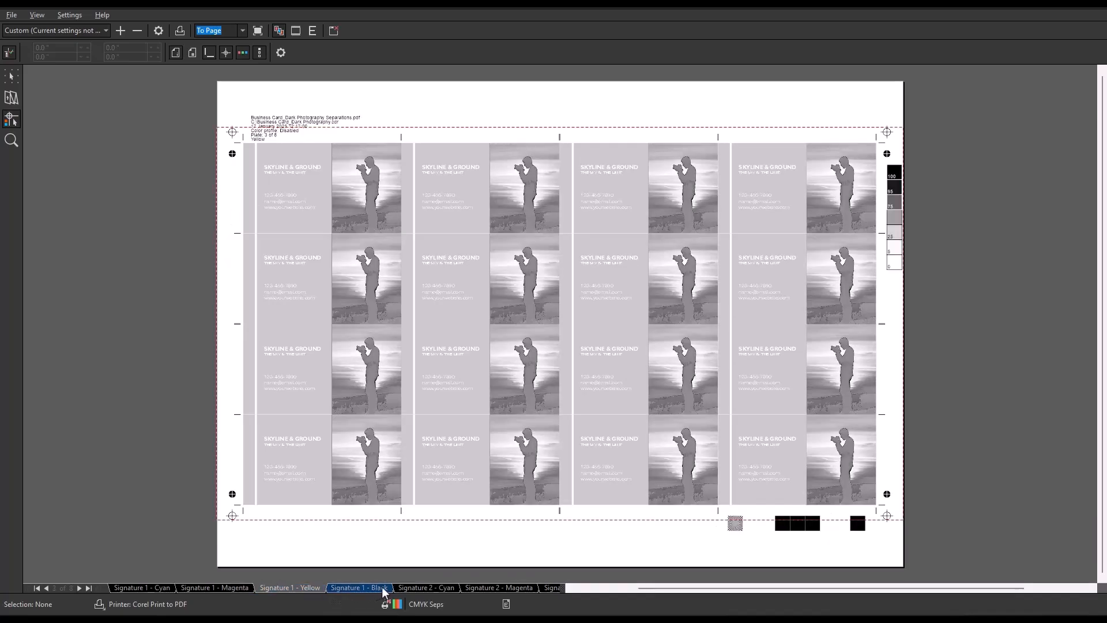
pyautogui.click(425, 587)
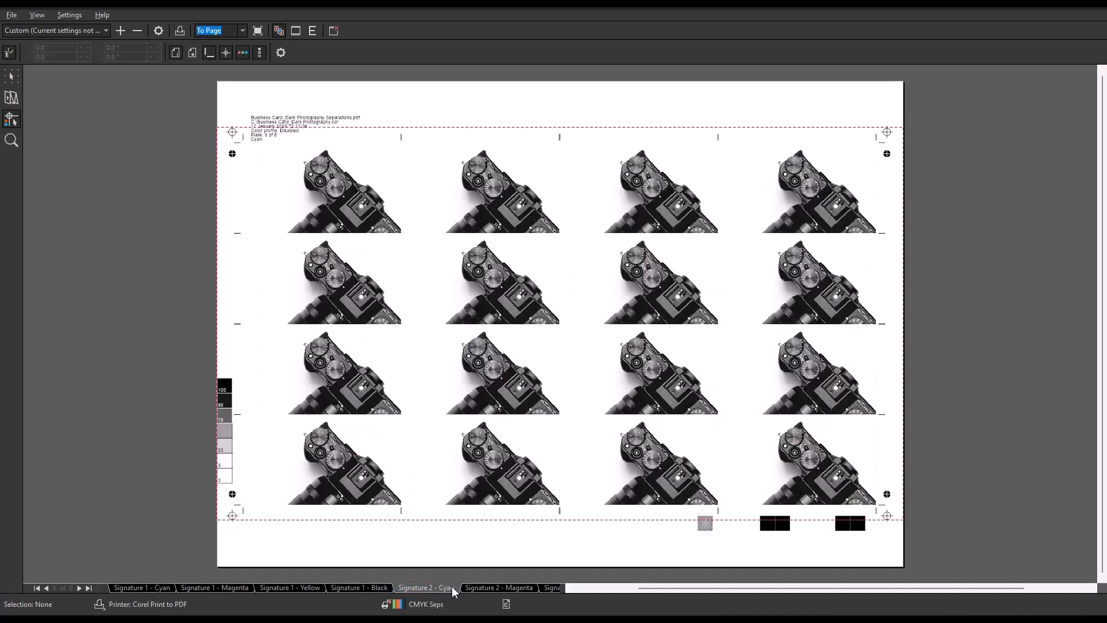
pyautogui.click(498, 587)
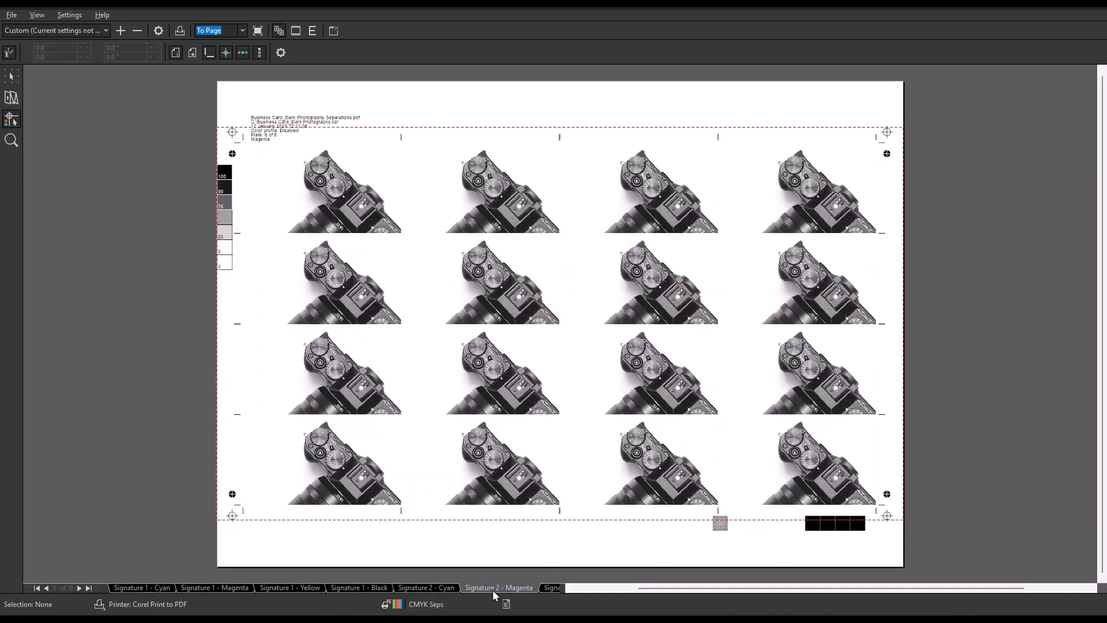
pyautogui.click(554, 588)
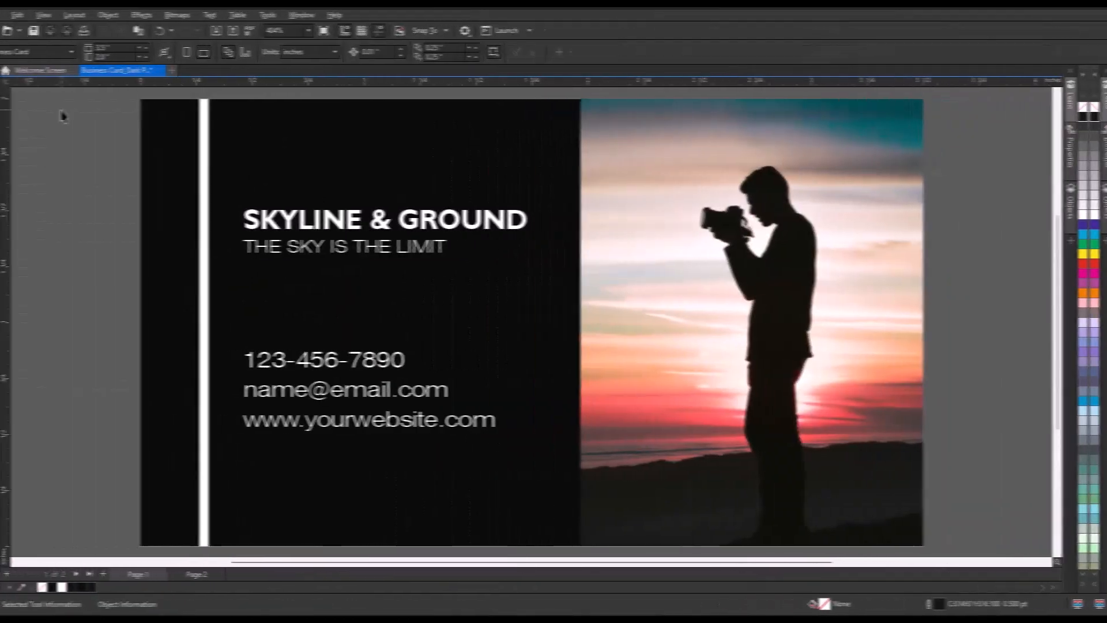
# Open the Print dialog for the business card from the File menu.
pyautogui.click(12, 14)
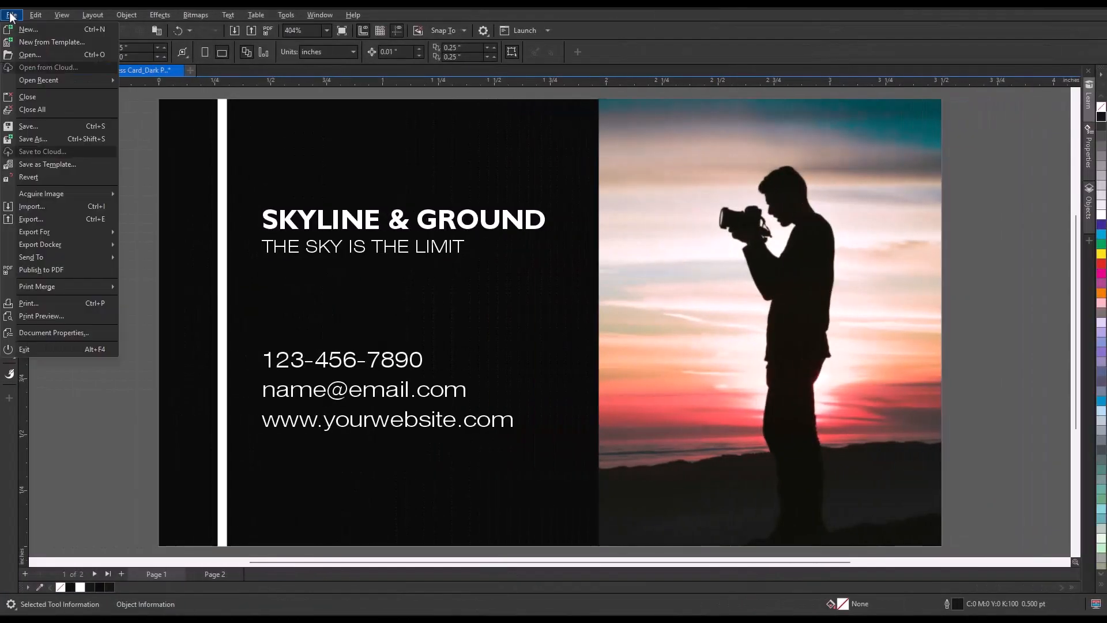
pyautogui.moveTo(56, 303)
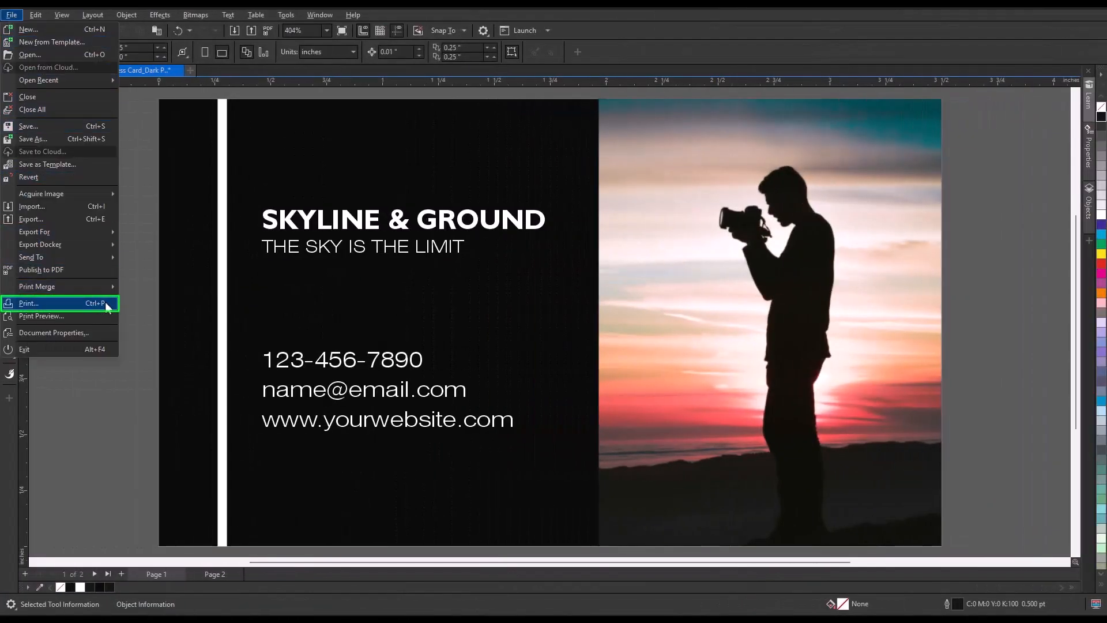
pyautogui.click(28, 303)
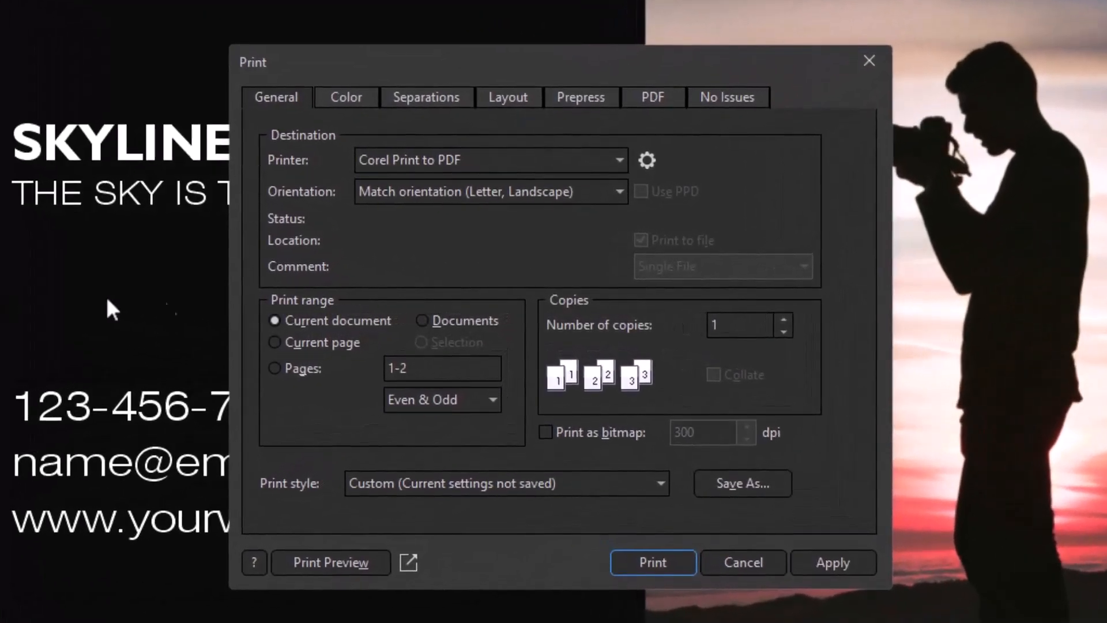
# Select Corel Print to PDF as the printer, review its PDF options, and close.
pyautogui.click(619, 160)
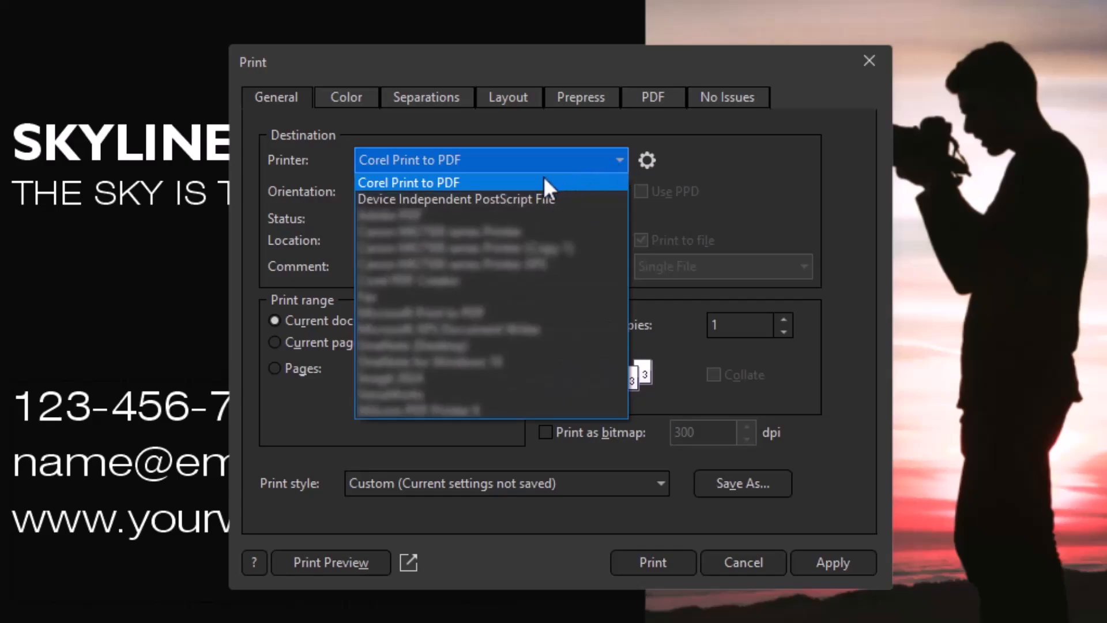
pyautogui.click(409, 182)
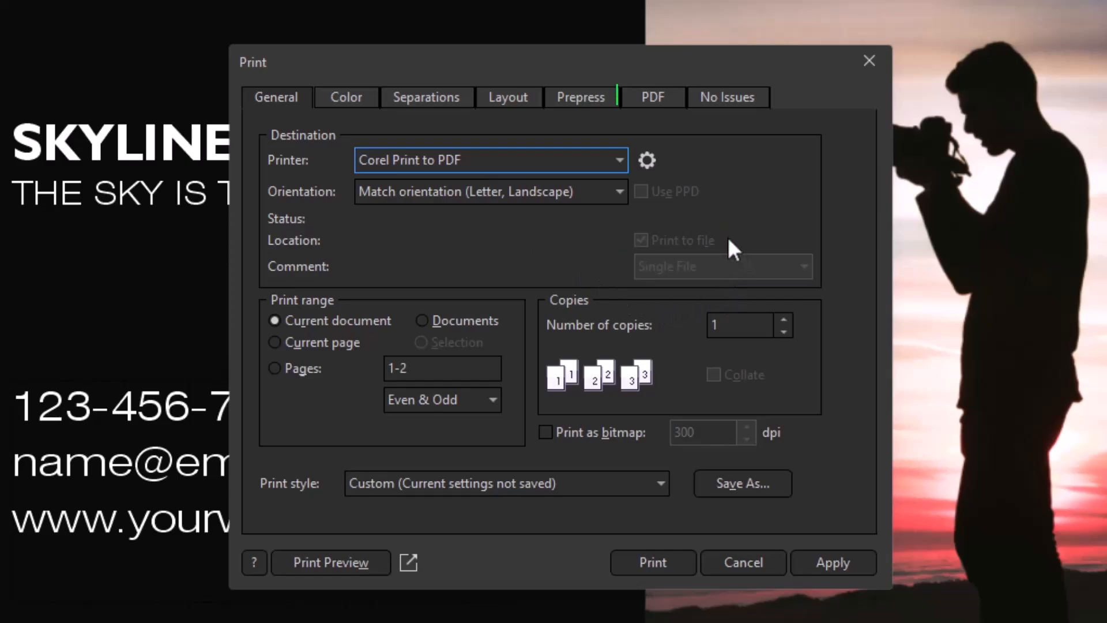
pyautogui.click(652, 97)
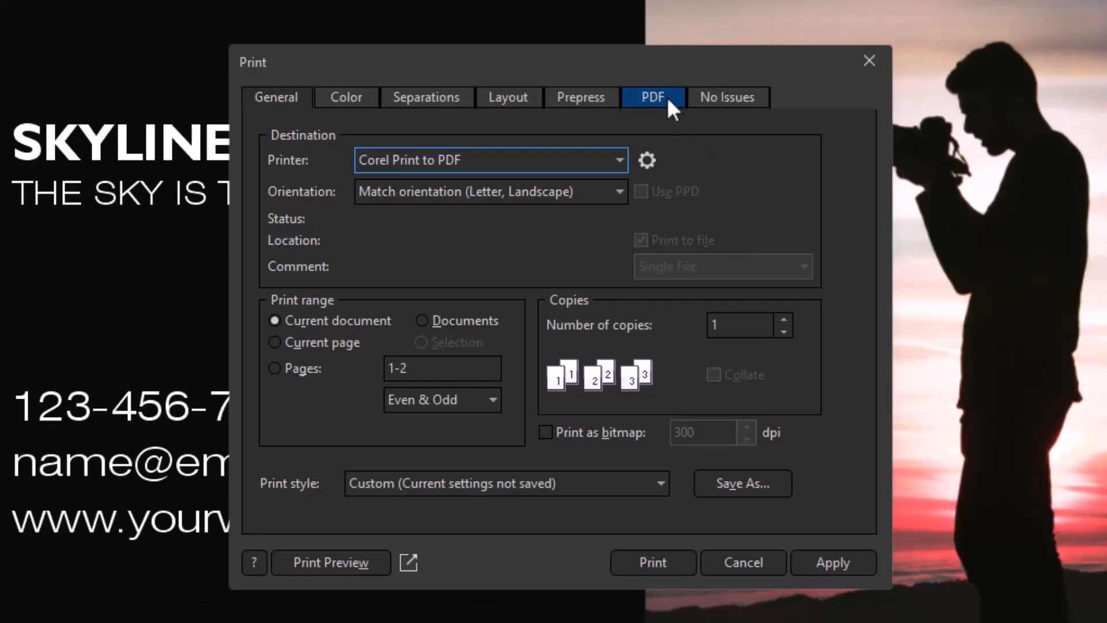
pyautogui.click(651, 97)
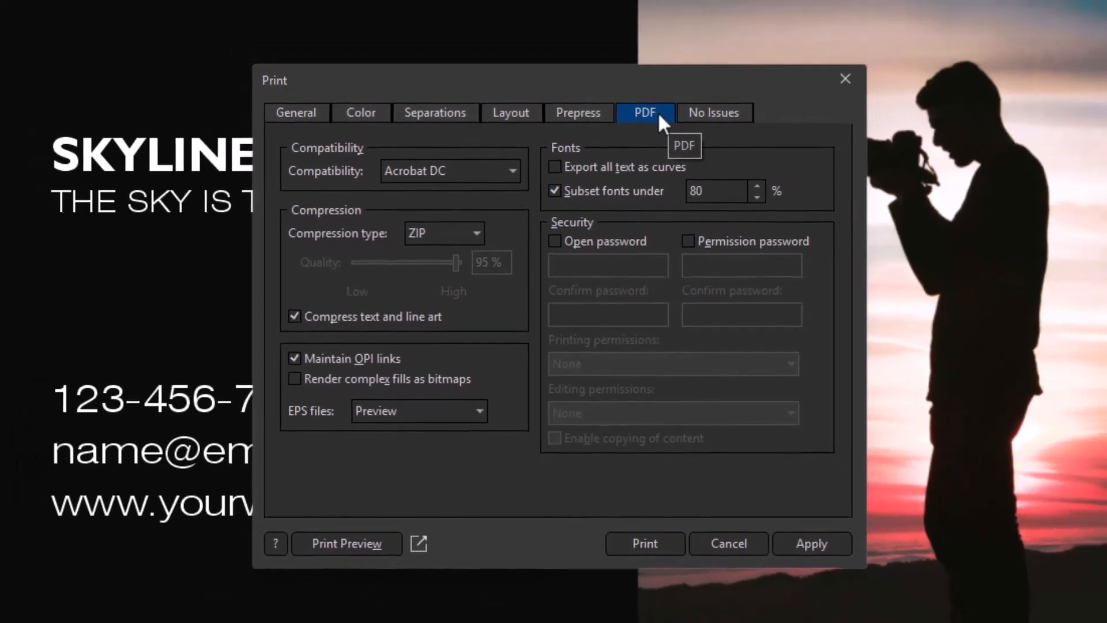
pyautogui.click(728, 543)
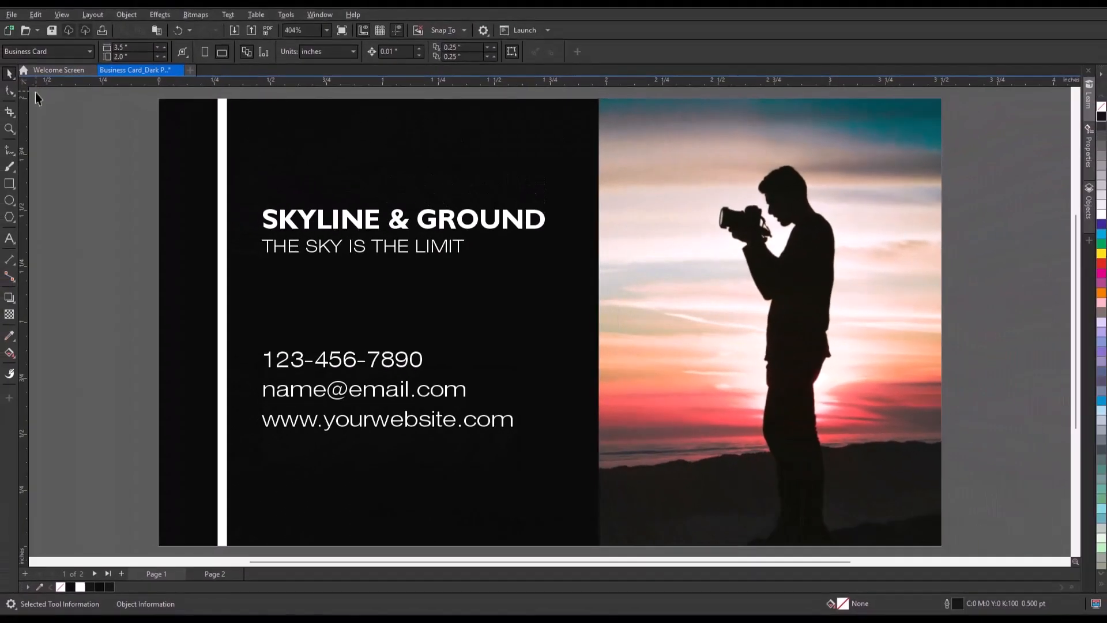
pyautogui.moveTo(267, 29)
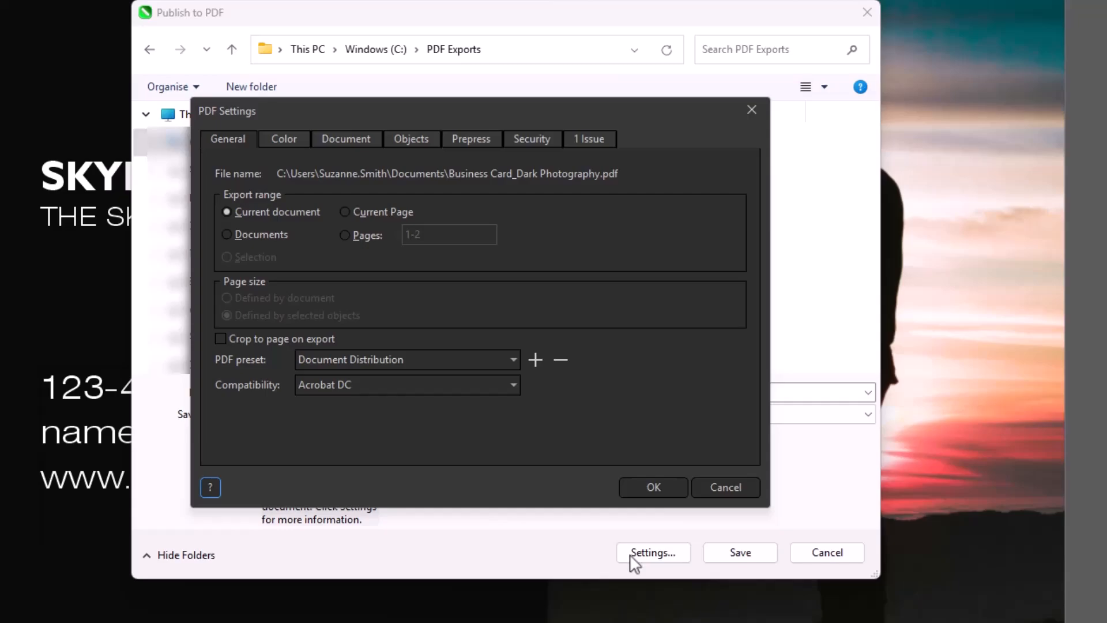
# Keep the Document Distribution PDF preset and review the Prepress printer's marks options.
pyautogui.click(513, 360)
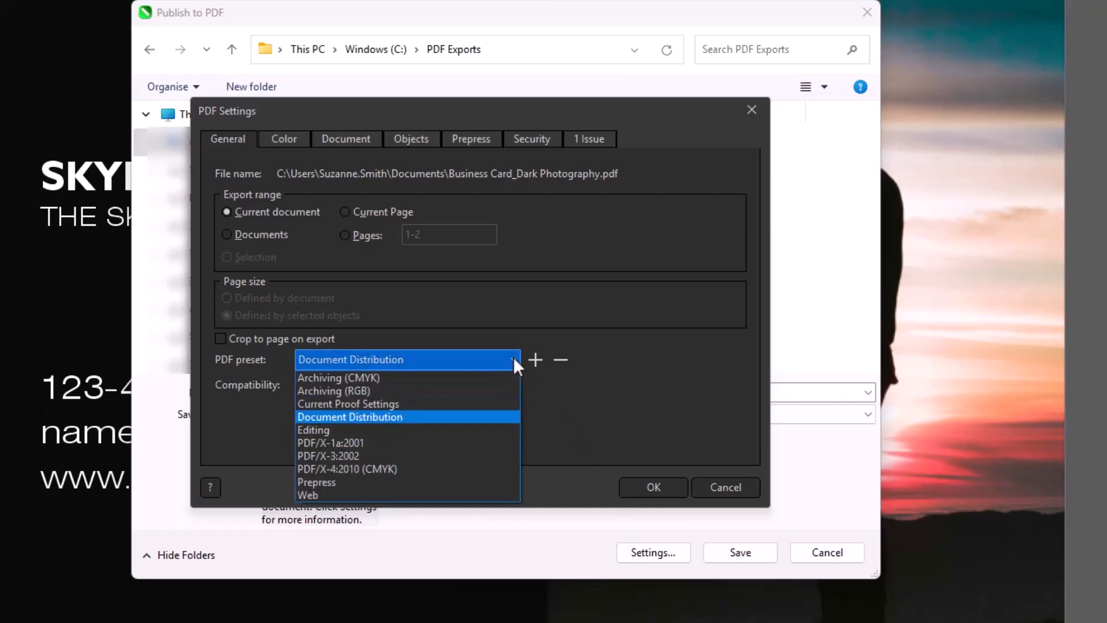
pyautogui.click(472, 139)
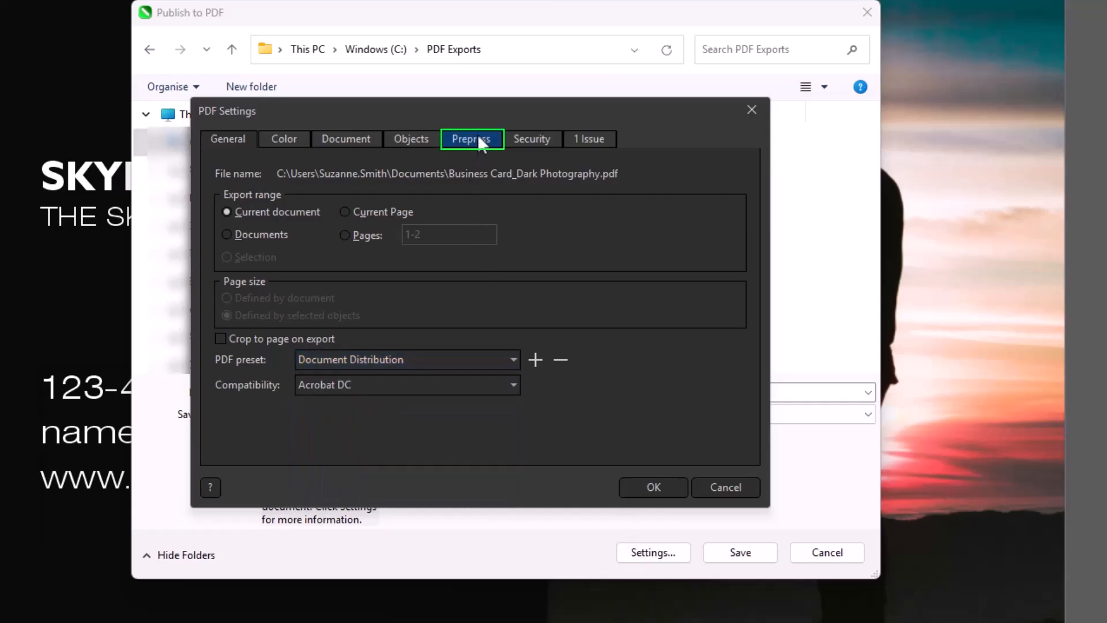
pyautogui.click(471, 138)
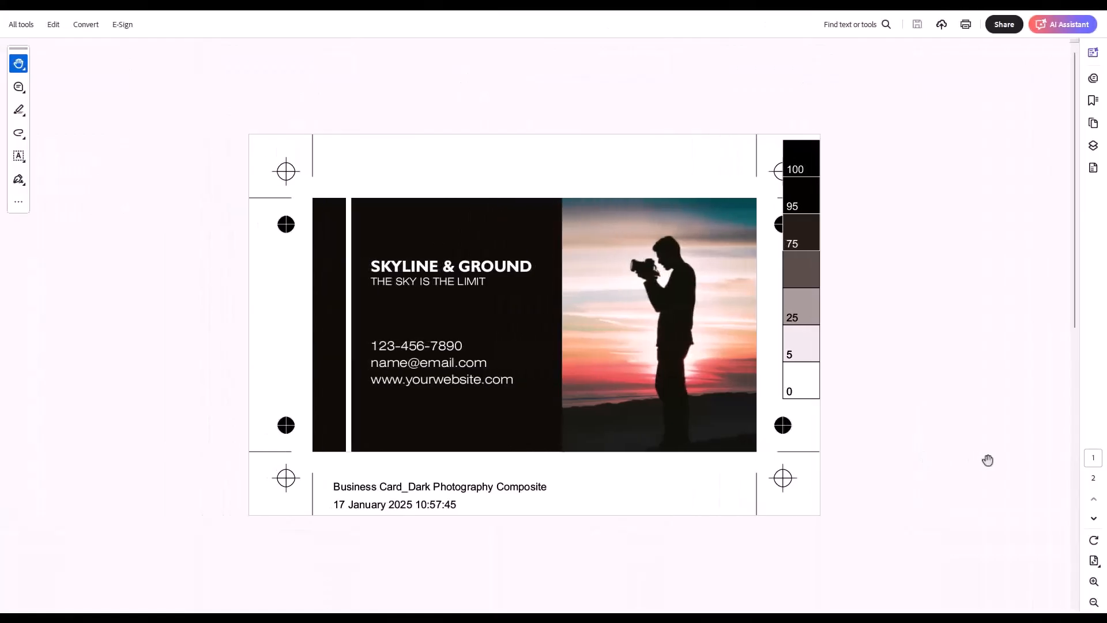
# Close the Acrobat PDF proof and return to the CorelDRAW card design.
pyautogui.click(1092, 477)
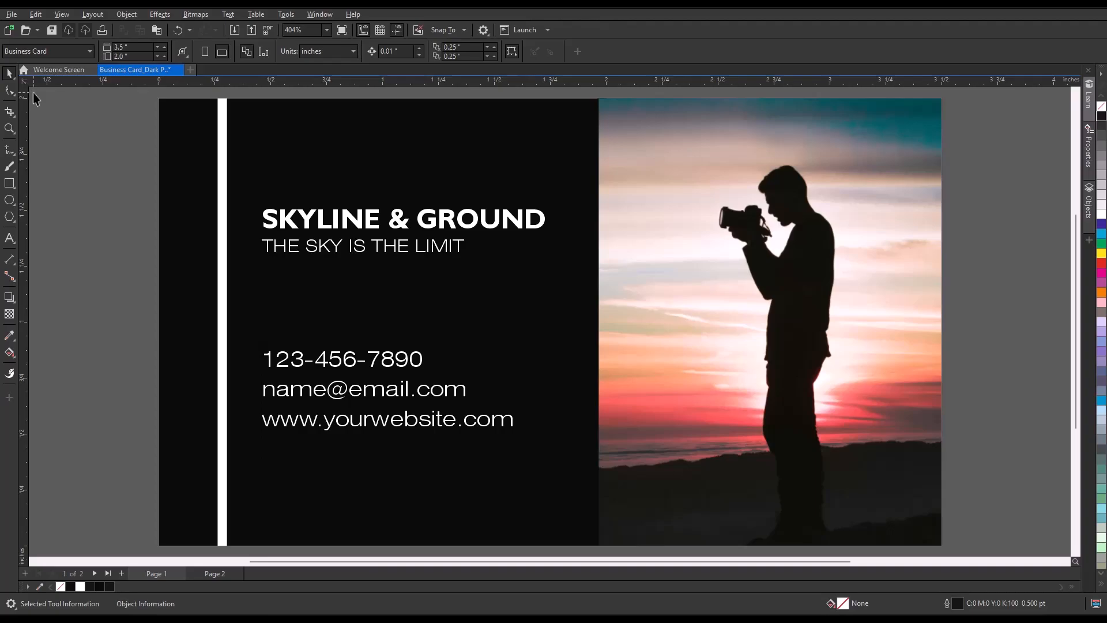
# Reopen the Print dialog and review the CMYK colour separation settings.
pyautogui.click(11, 13)
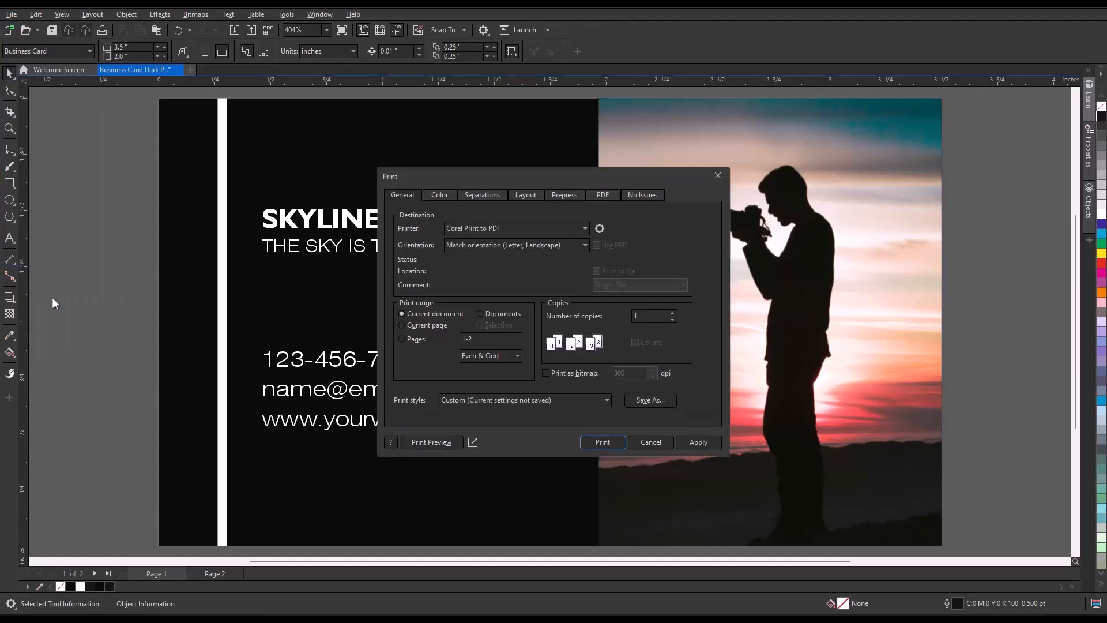
pyautogui.moveTo(639, 237)
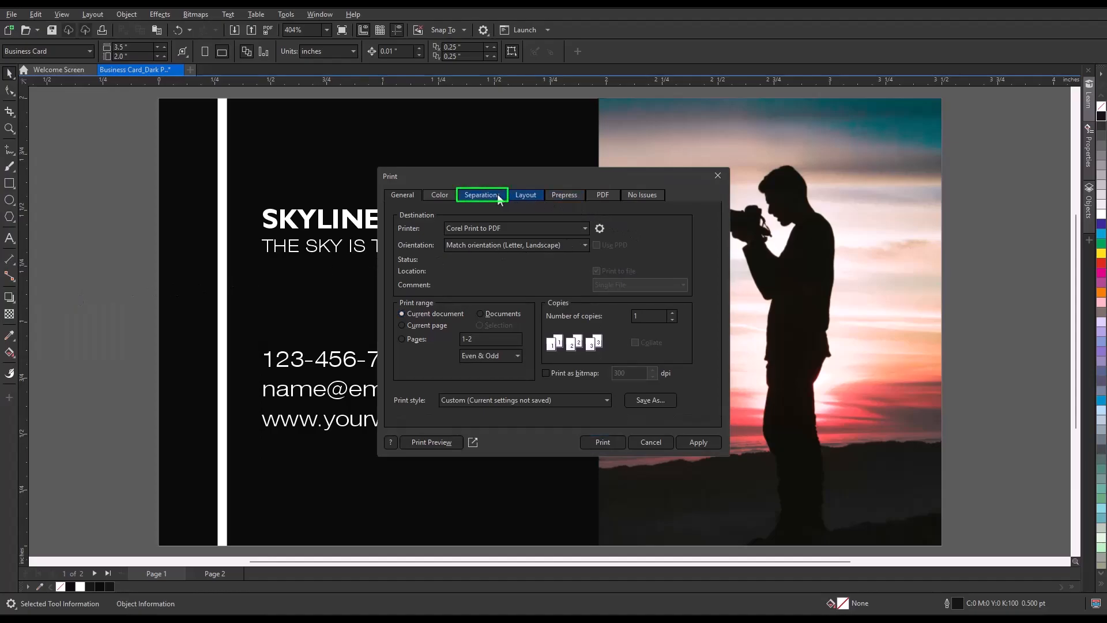
pyautogui.click(481, 195)
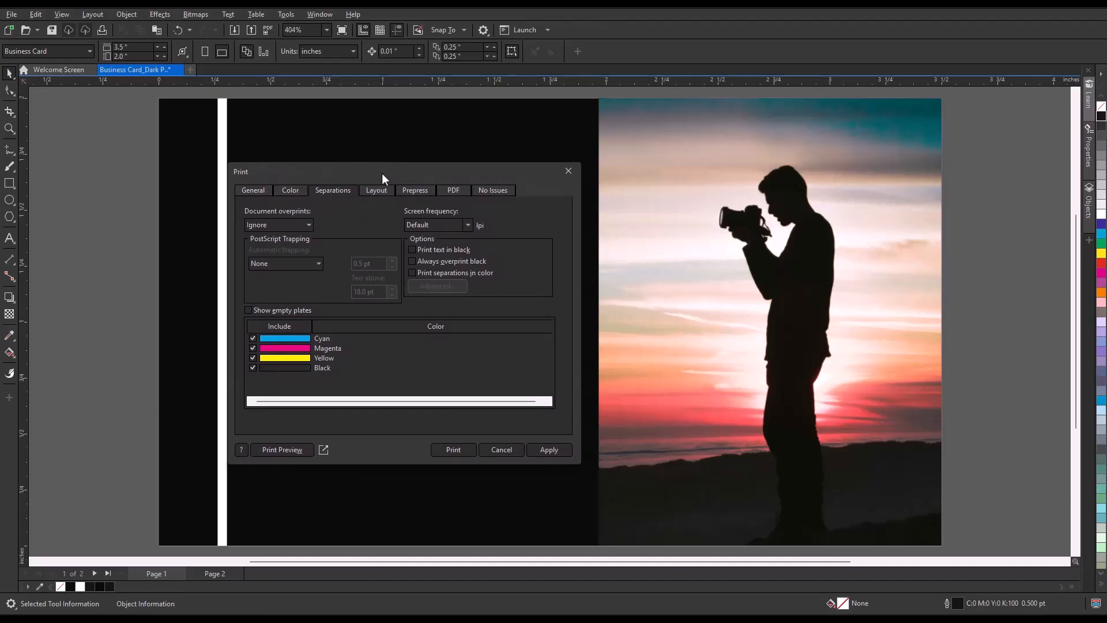
pyautogui.moveTo(566, 196)
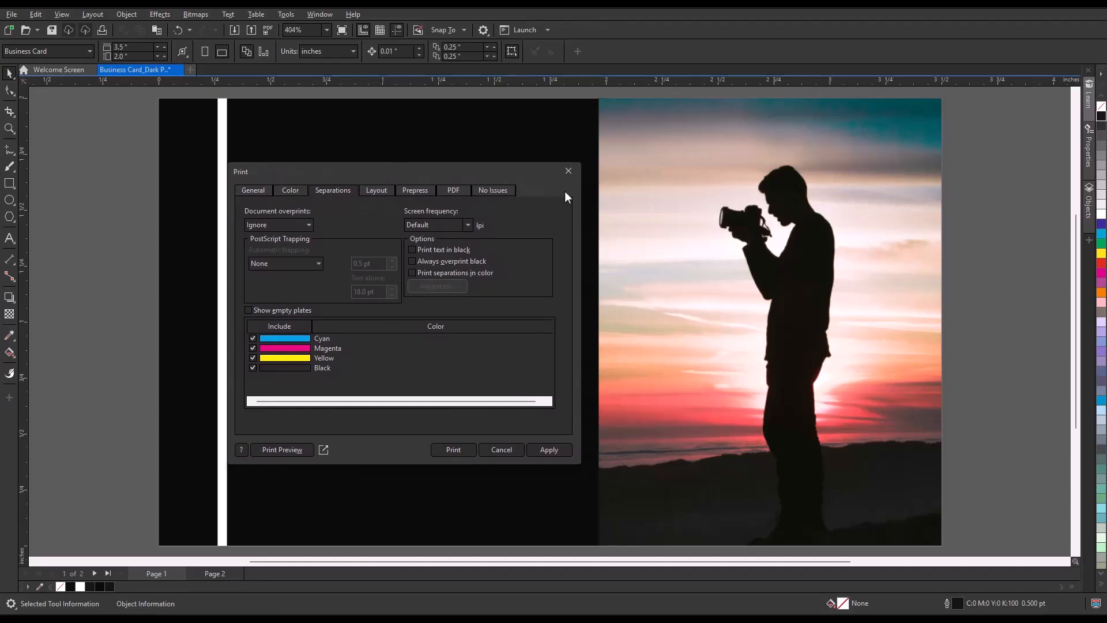
pyautogui.click(453, 190)
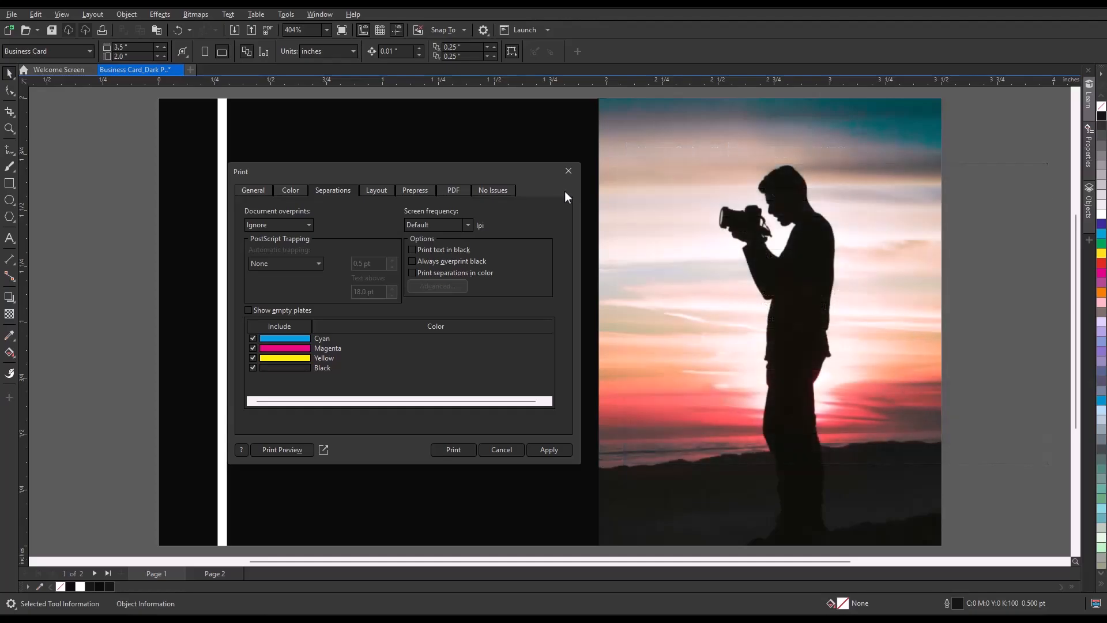
pyautogui.click(376, 191)
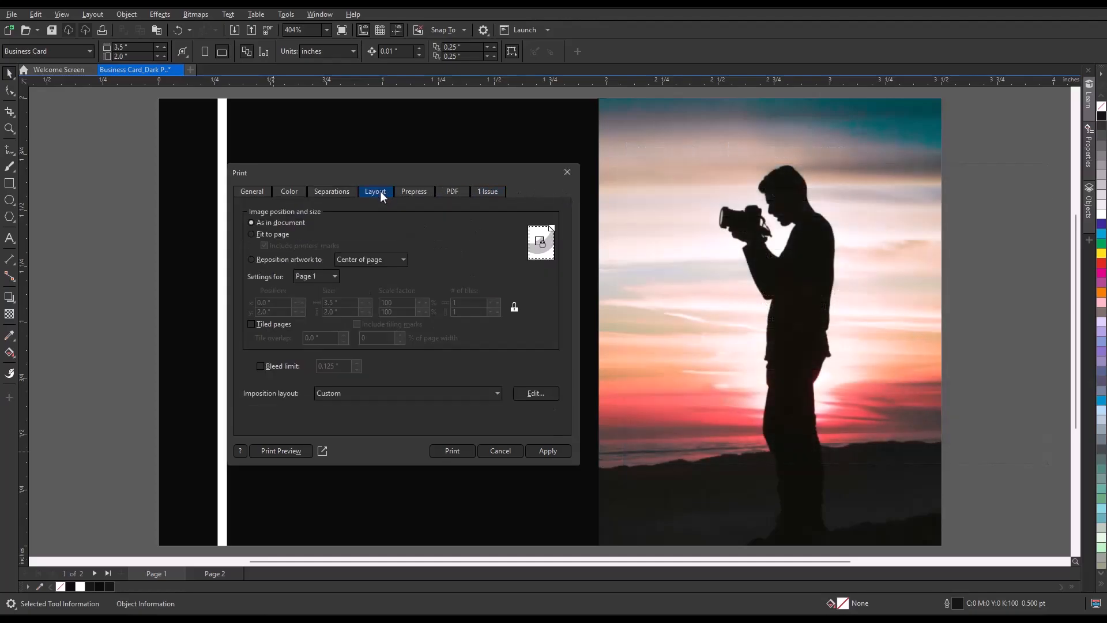
# Scale the card artwork to fit the page, keeping printer's marks, and preview.
pyautogui.click(413, 192)
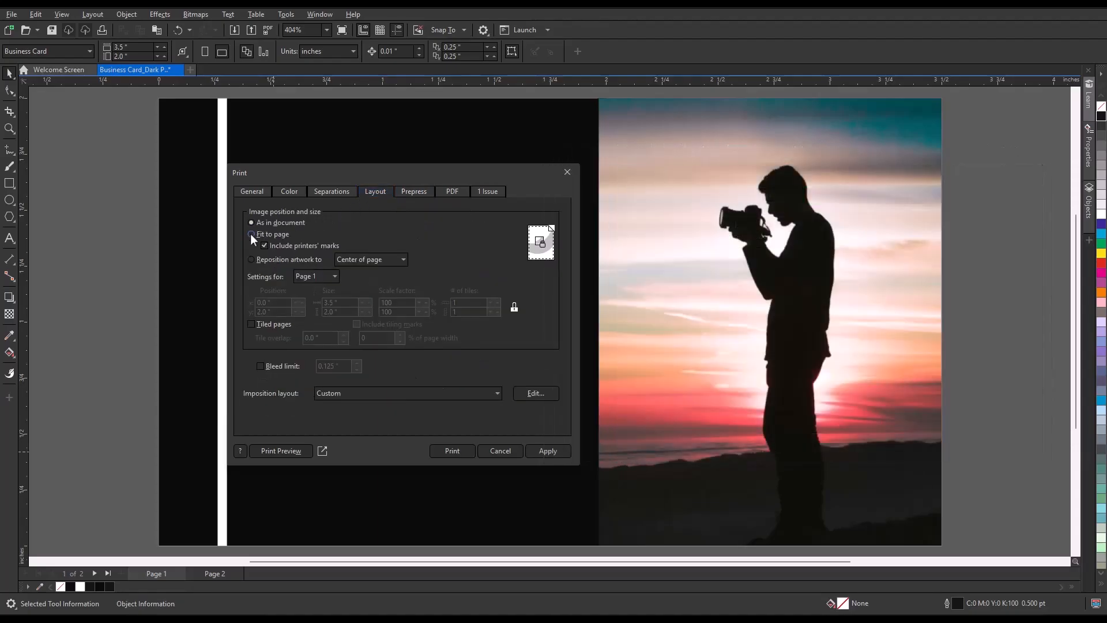
pyautogui.click(251, 234)
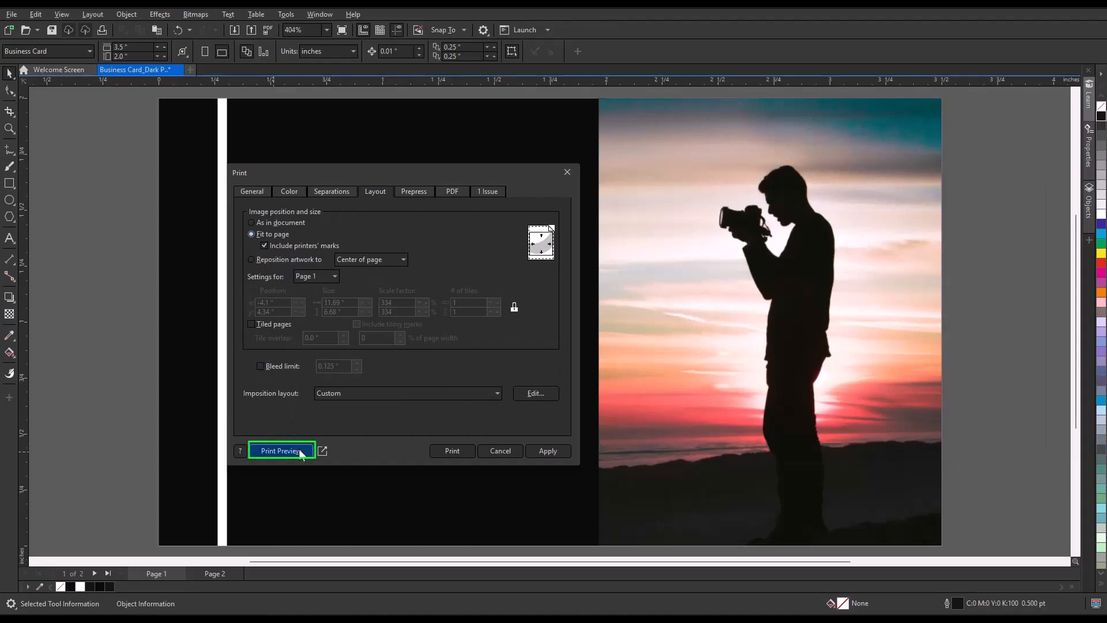
pyautogui.click(281, 450)
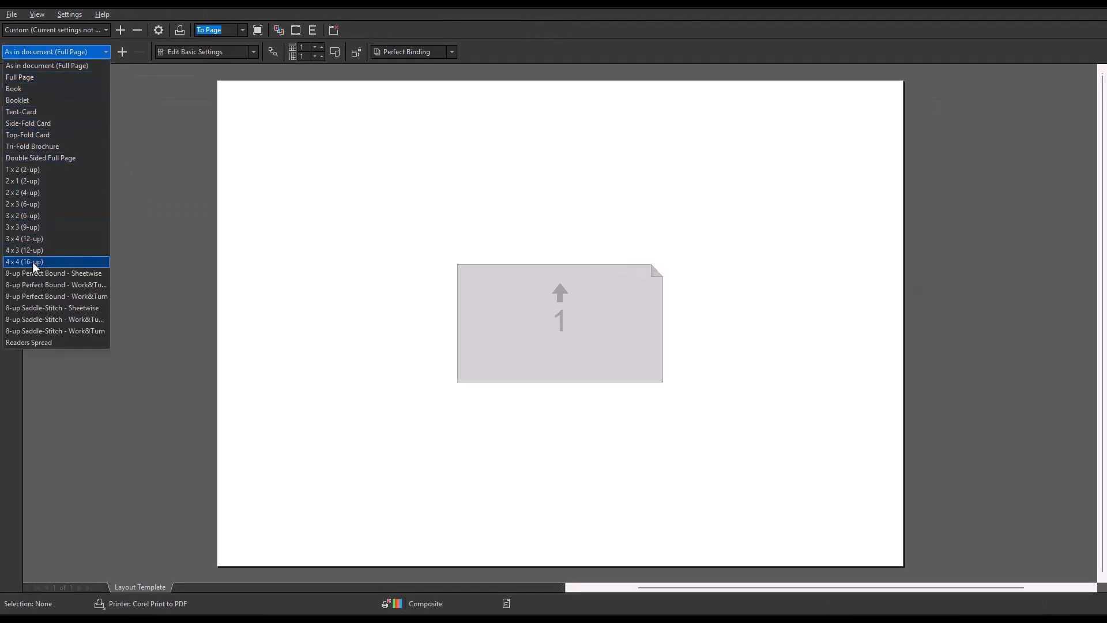
# Impose the card 16-up in a 4 x 4 grid, repeating the first page in every slot.
pyautogui.click(24, 262)
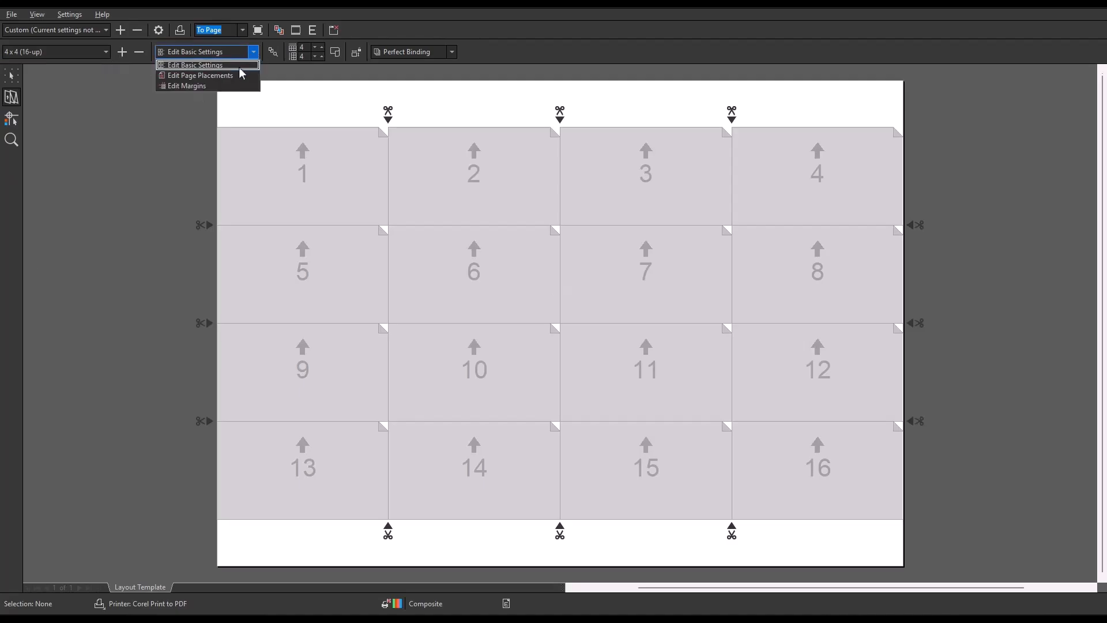
pyautogui.click(200, 76)
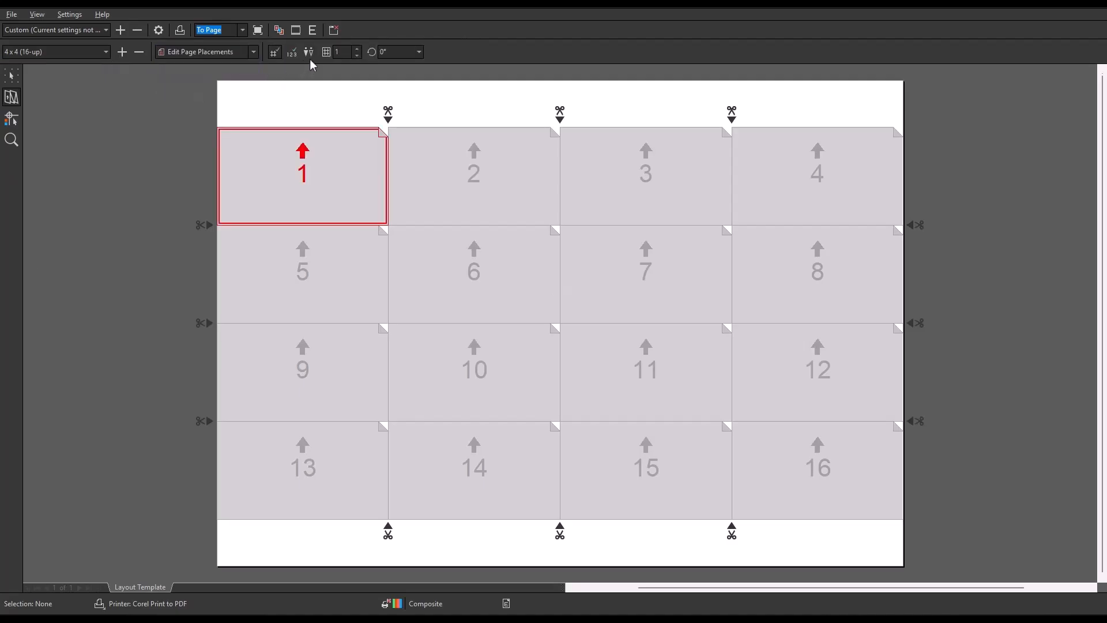
pyautogui.click(309, 52)
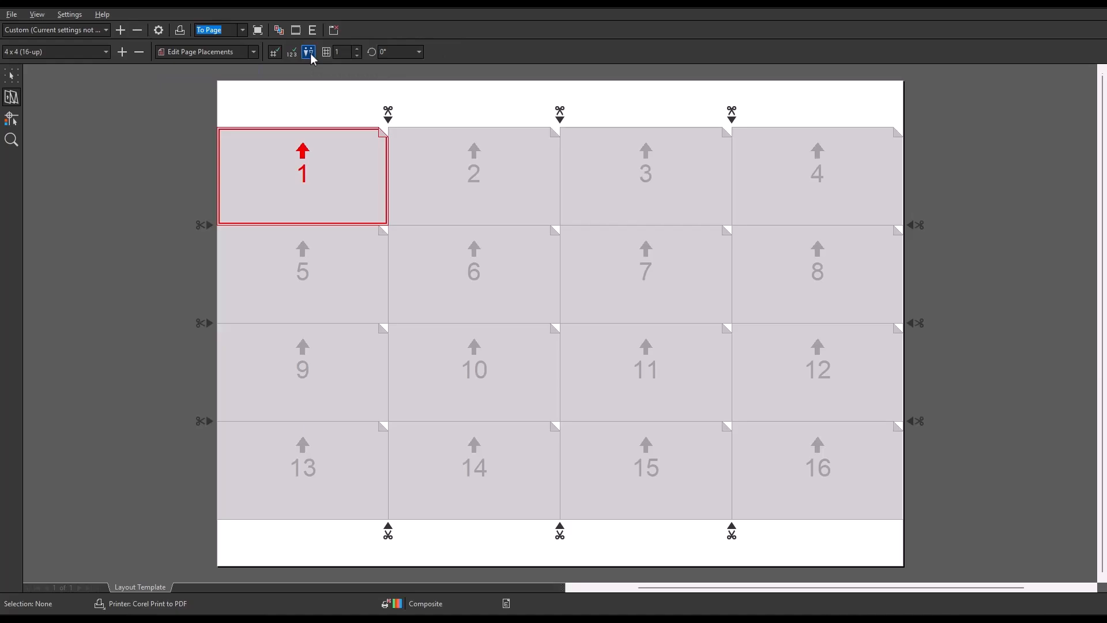
pyautogui.click(308, 52)
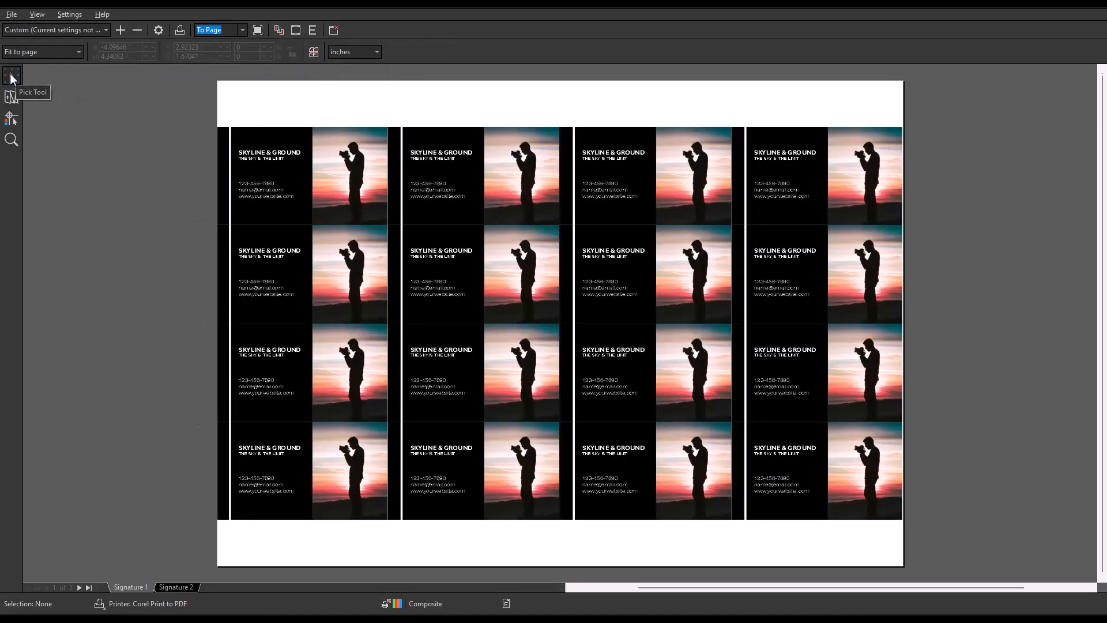
# Show printer's marks on the imposed sheet and add print file information.
pyautogui.click(176, 587)
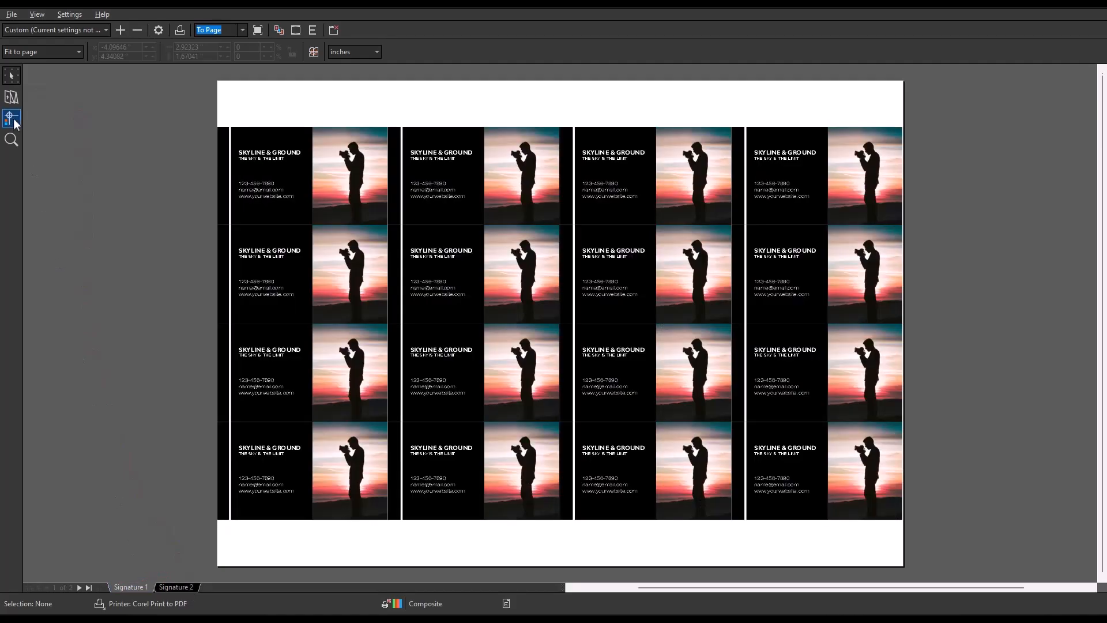
pyautogui.click(10, 116)
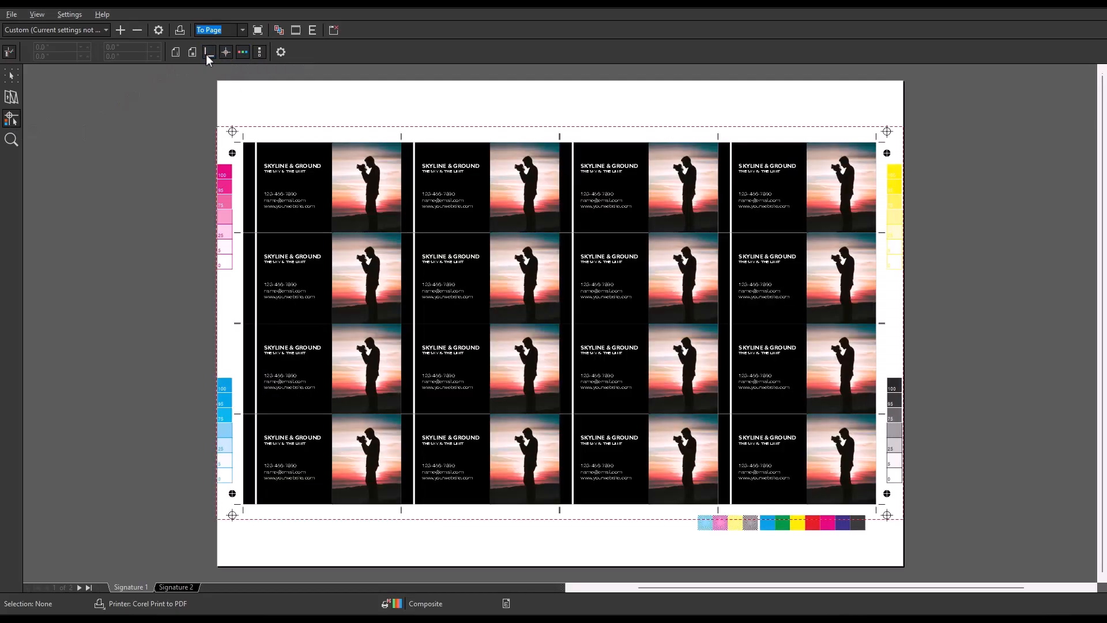
pyautogui.click(175, 51)
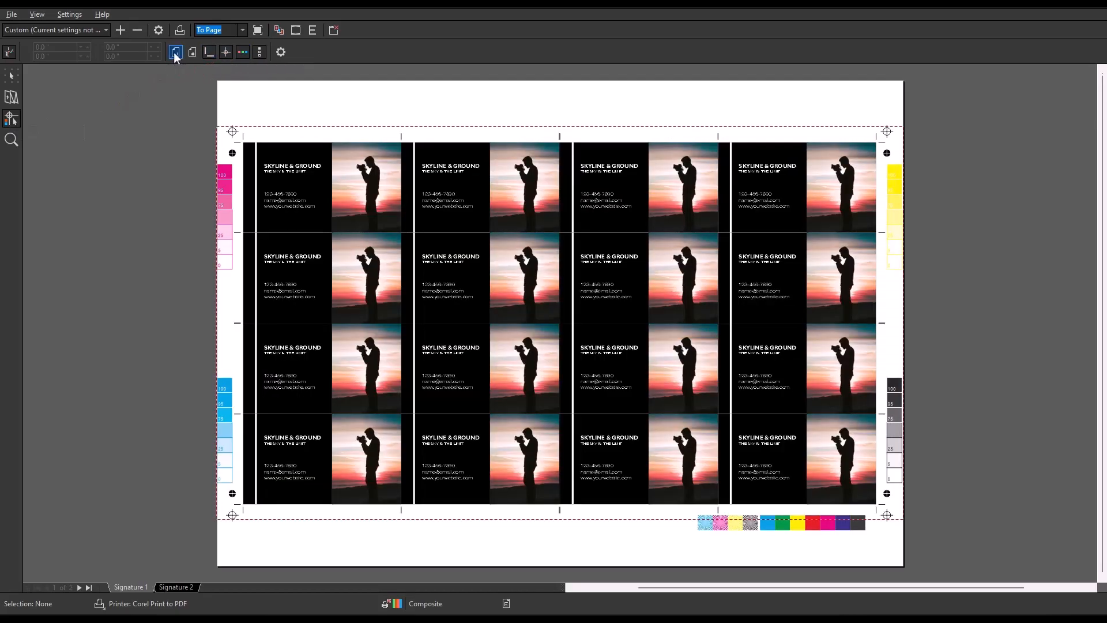
pyautogui.click(175, 51)
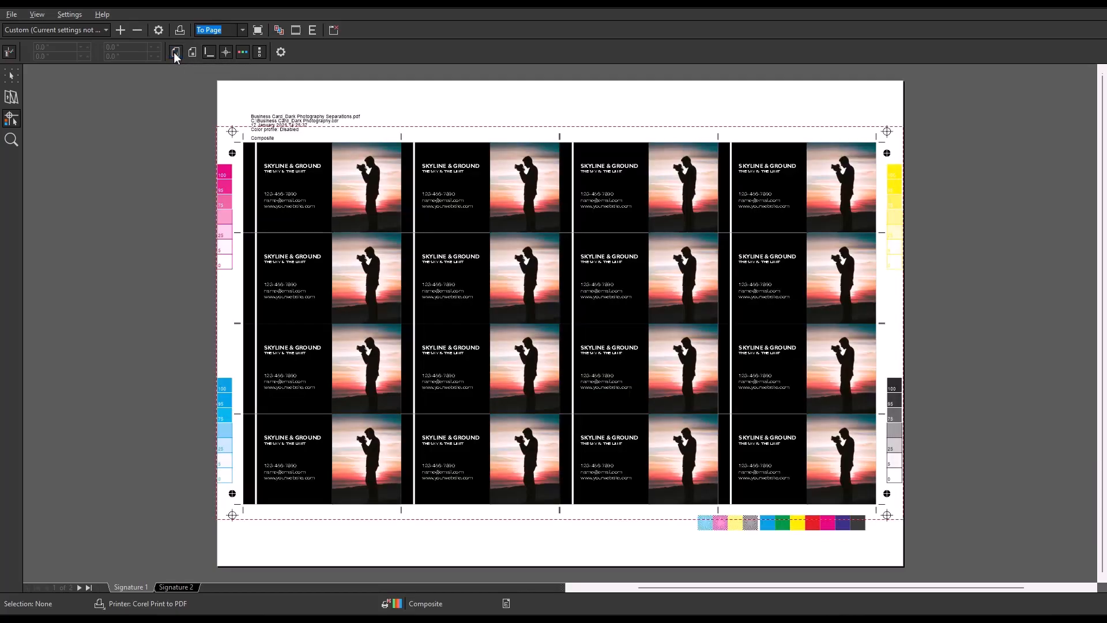
pyautogui.moveTo(175, 52)
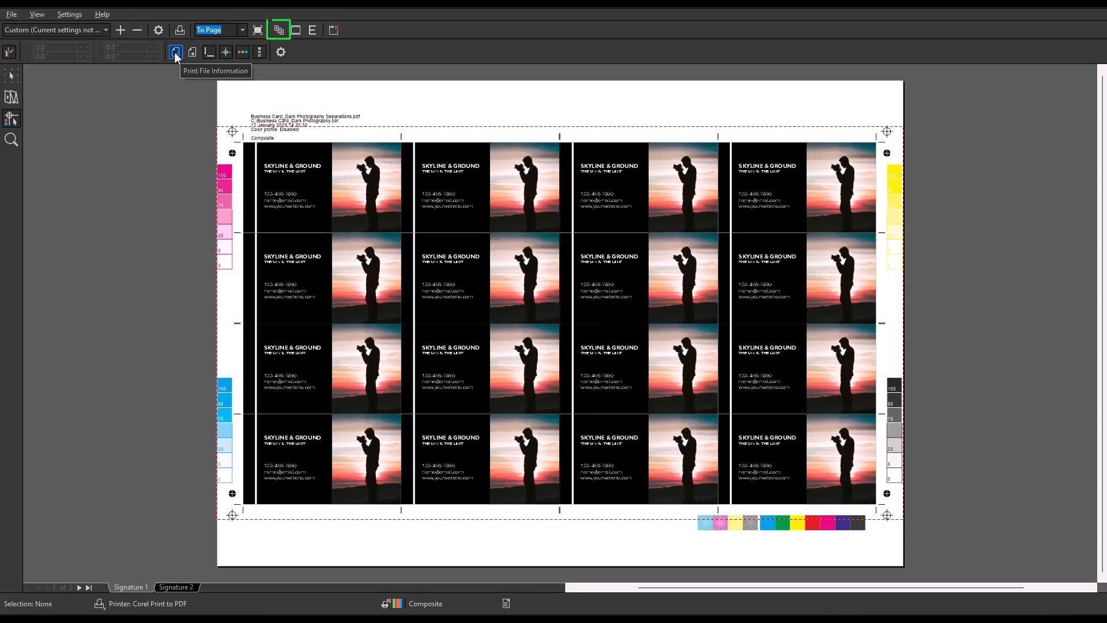
# Enable CMYK separations and preview the first signature's magenta and yellow plates.
pyautogui.click(278, 29)
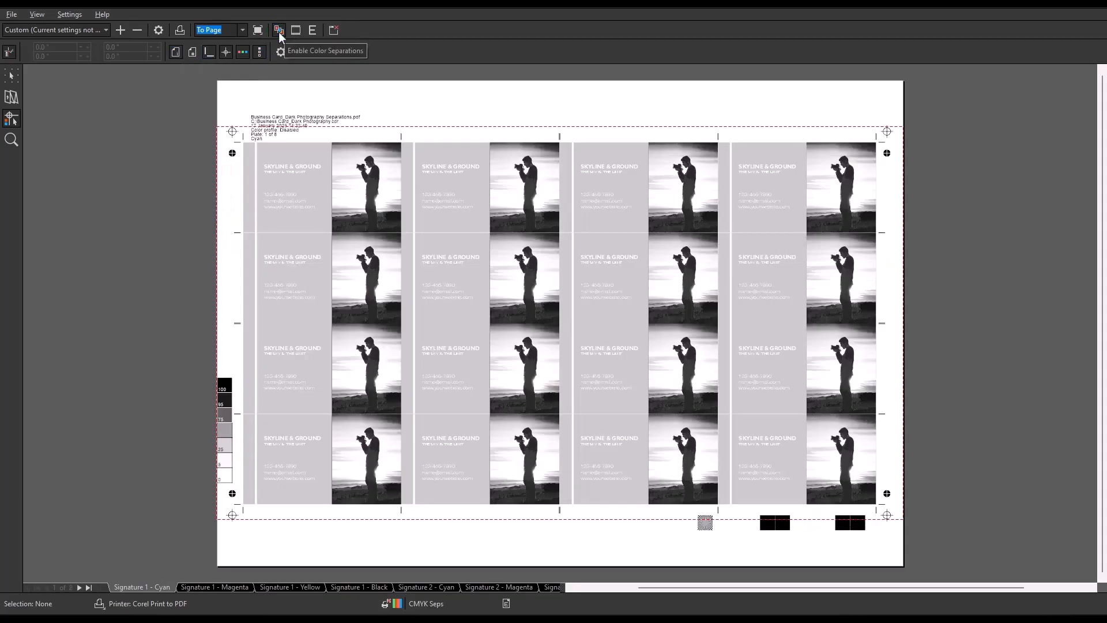
pyautogui.click(214, 587)
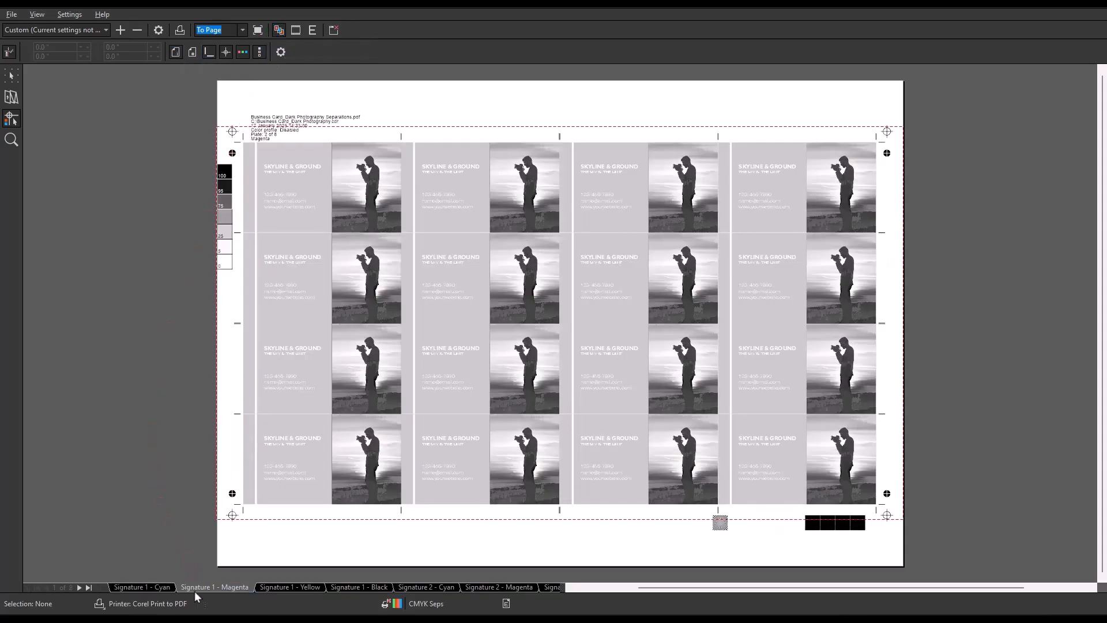
pyautogui.click(289, 587)
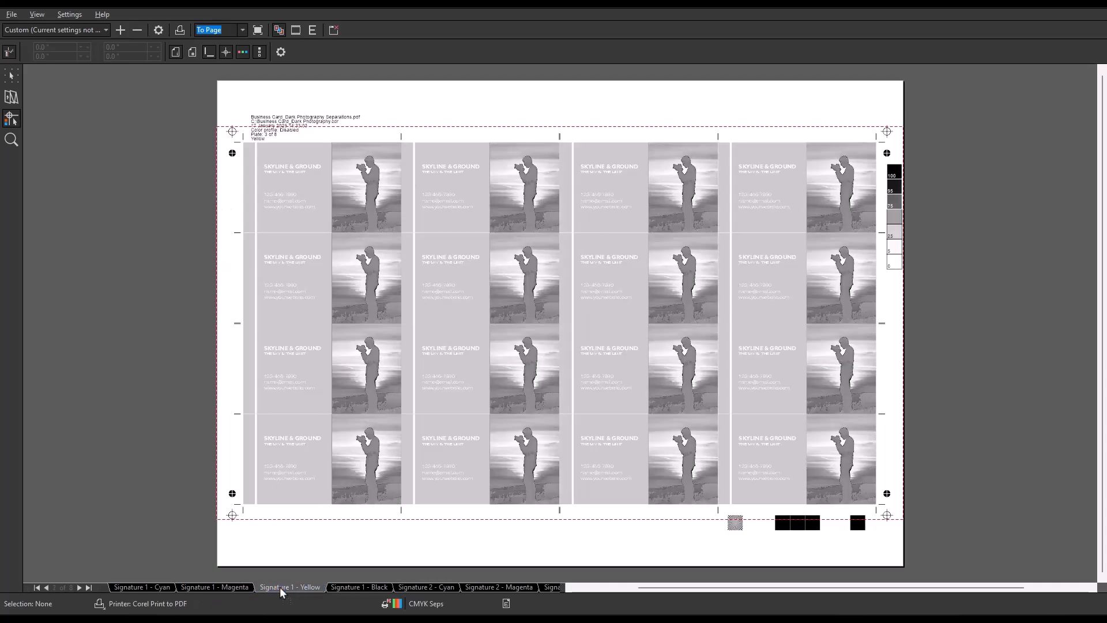
pyautogui.click(46, 587)
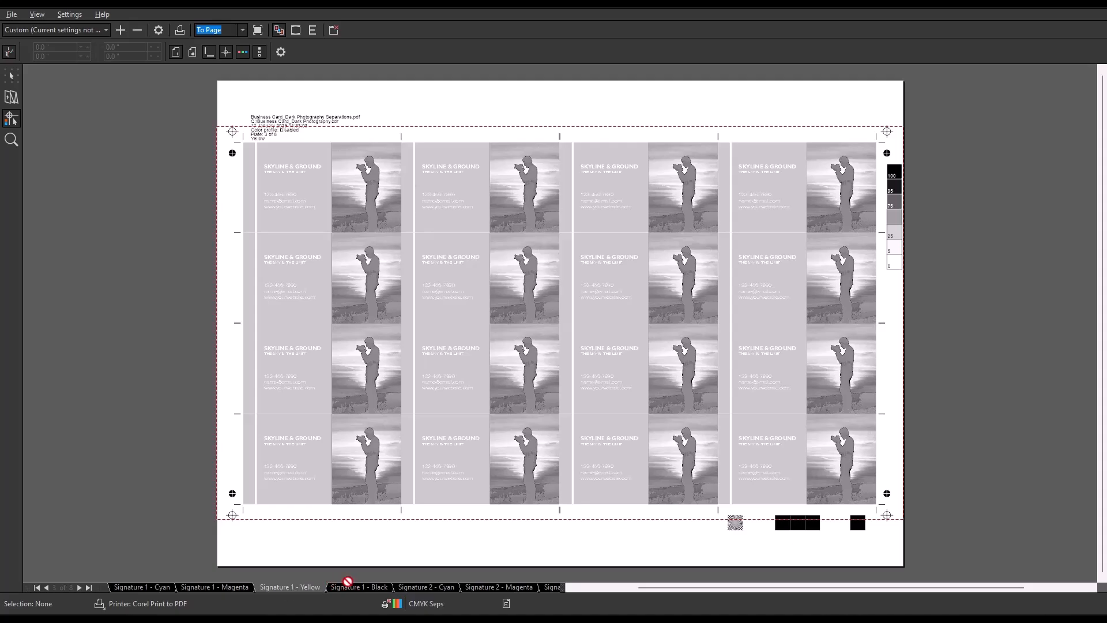
# Preview the second signature's cyan, magenta and yellow plates.
pyautogui.click(425, 587)
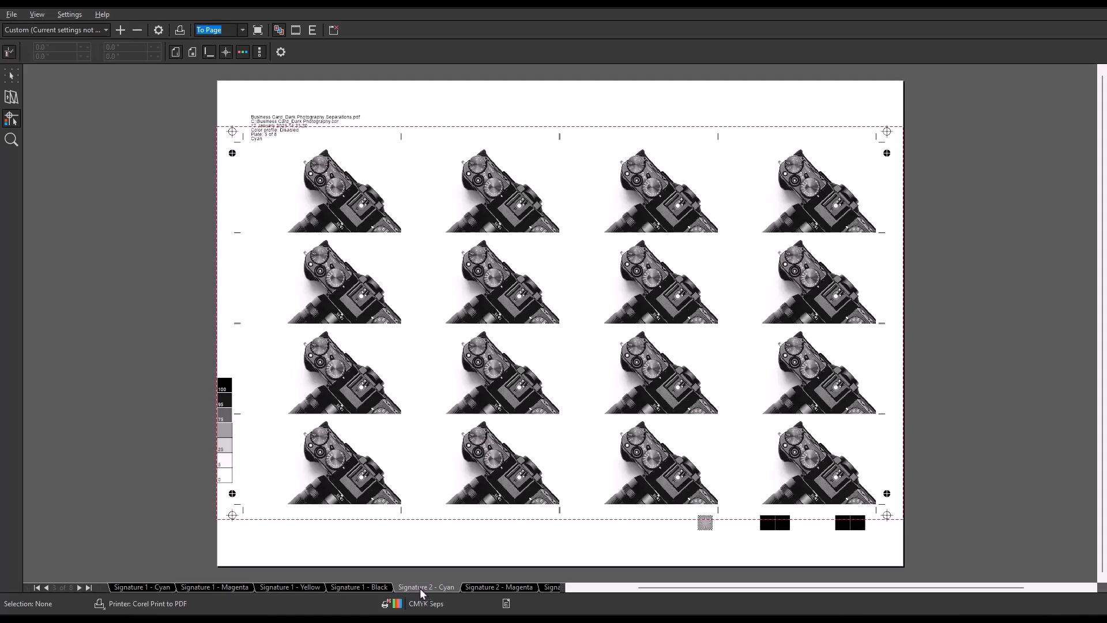
pyautogui.click(498, 587)
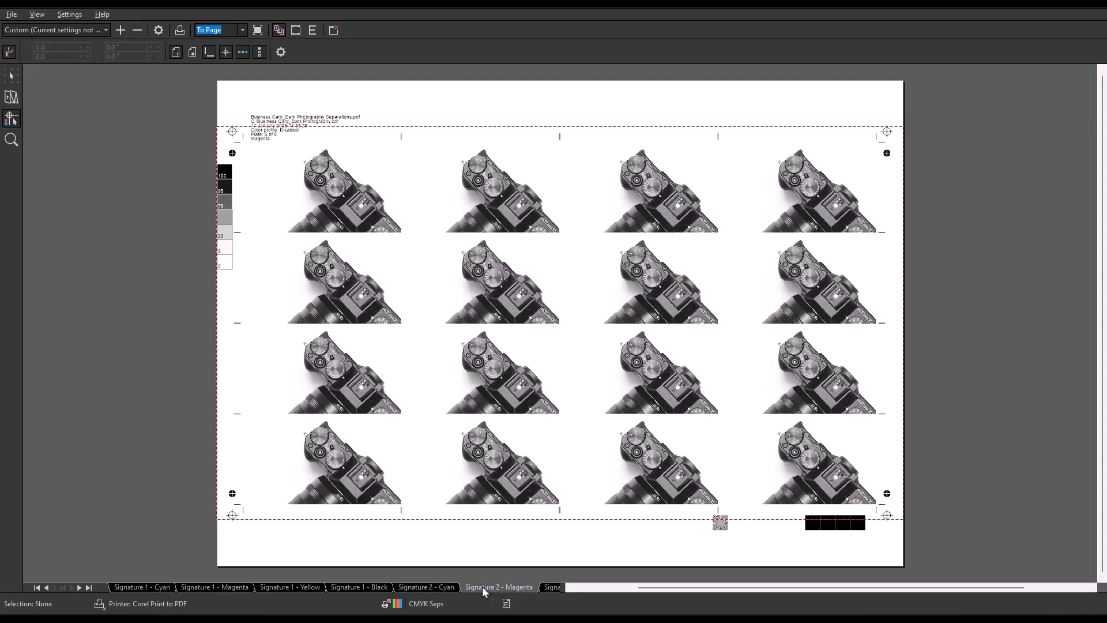
pyautogui.click(507, 587)
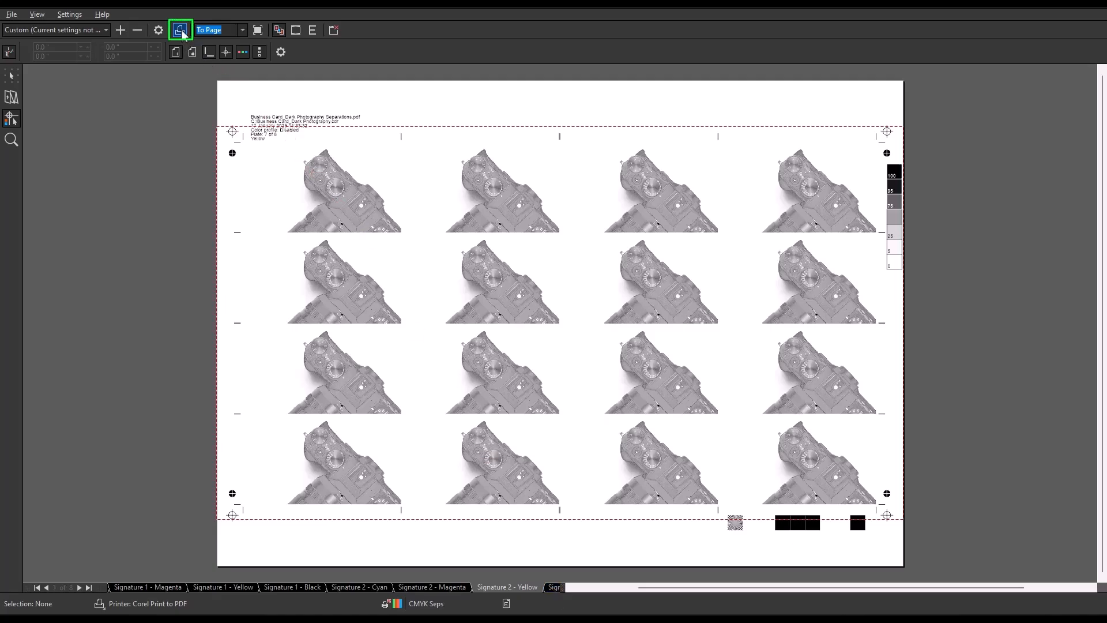
# Print the imposed separation sheets to a PDF in the PDF Exports folder.
pyautogui.click(180, 30)
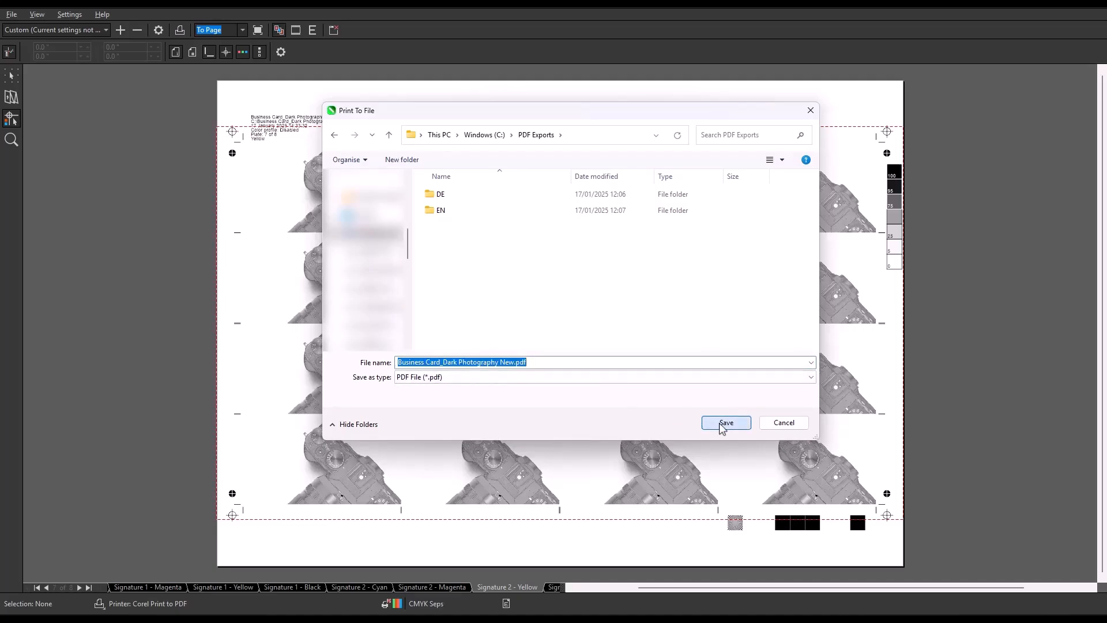
pyautogui.click(726, 422)
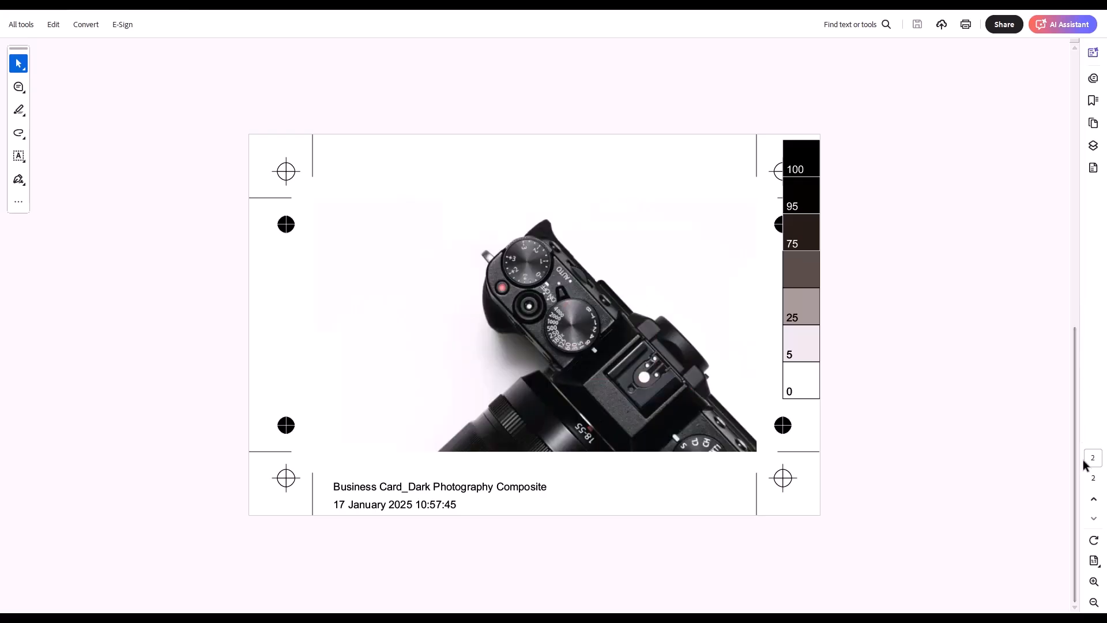
pyautogui.moveTo(1091, 457)
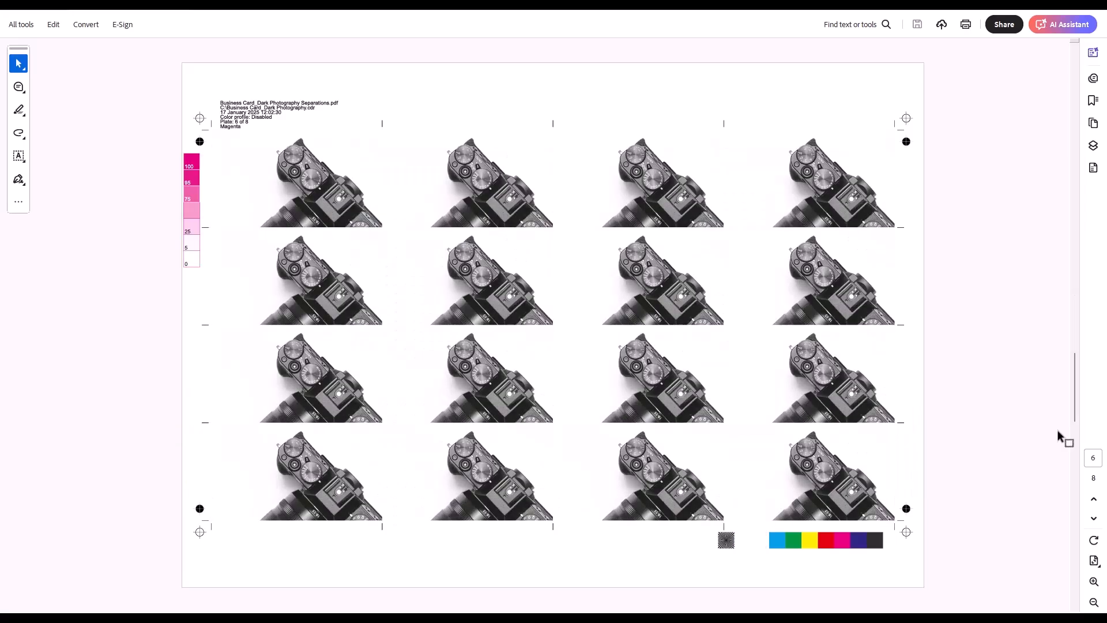
# Page through the eight-page separations PDF to the magenta and yellow plates.
pyautogui.click(1094, 519)
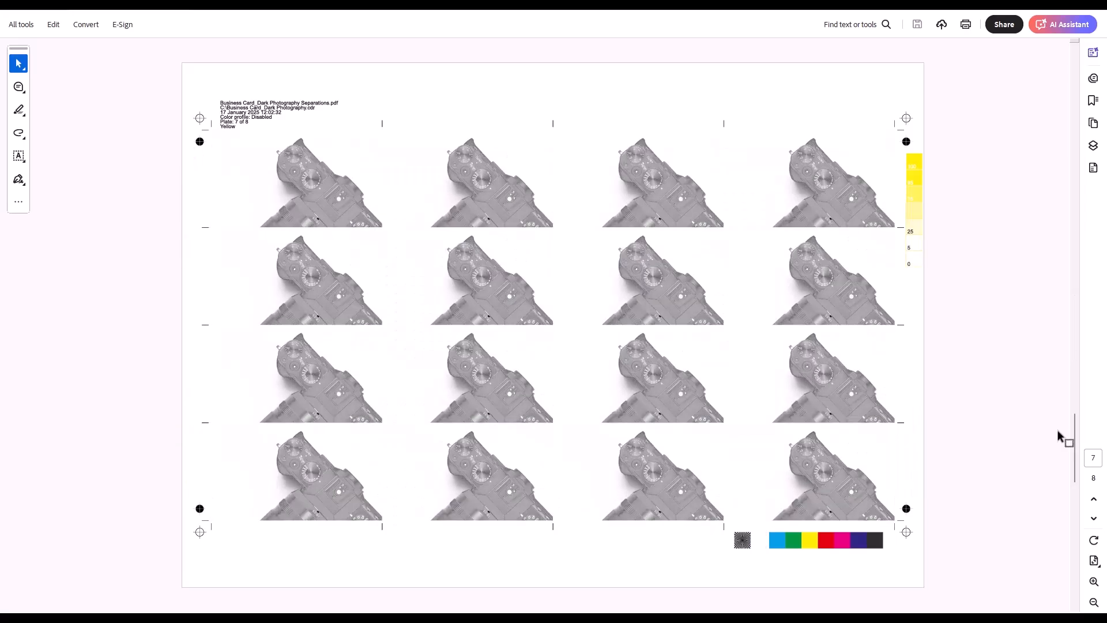